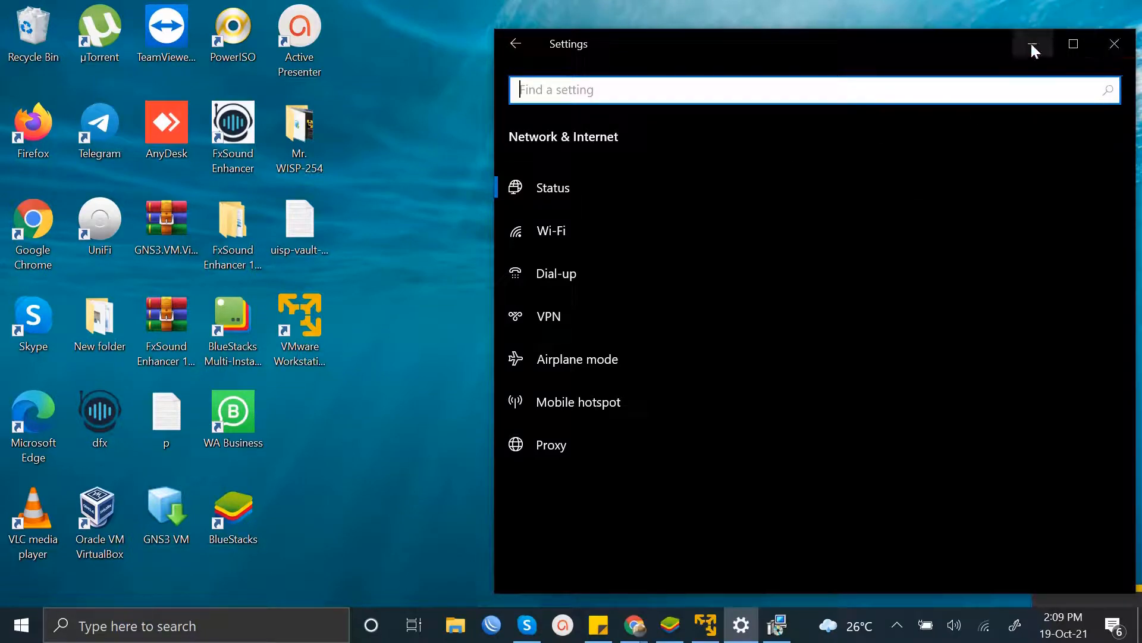
- Minimize the Settings window so Chrome's unreachable GNS3 page shows
click(1033, 44)
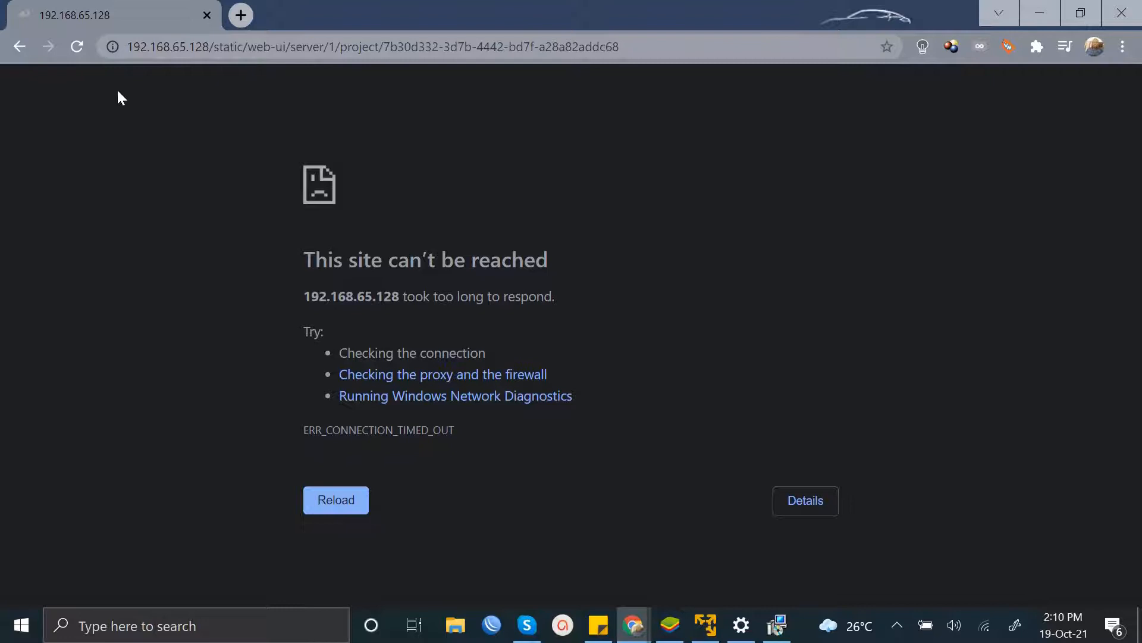
- Reload the timed-out GNS3 project page in Chrome twice
click(76, 46)
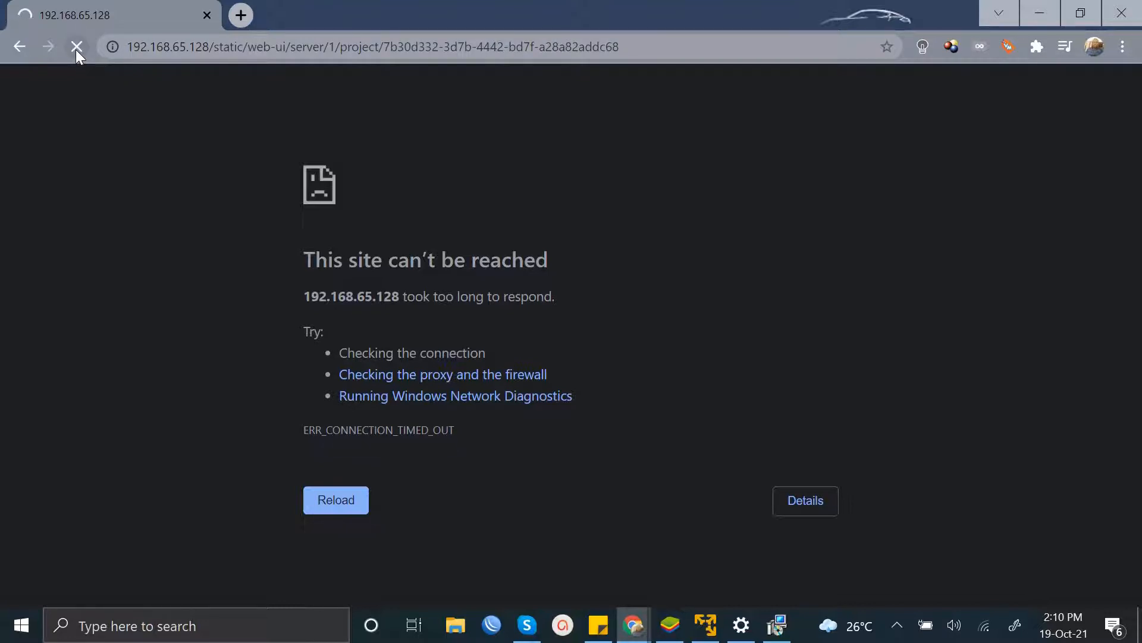
click(77, 46)
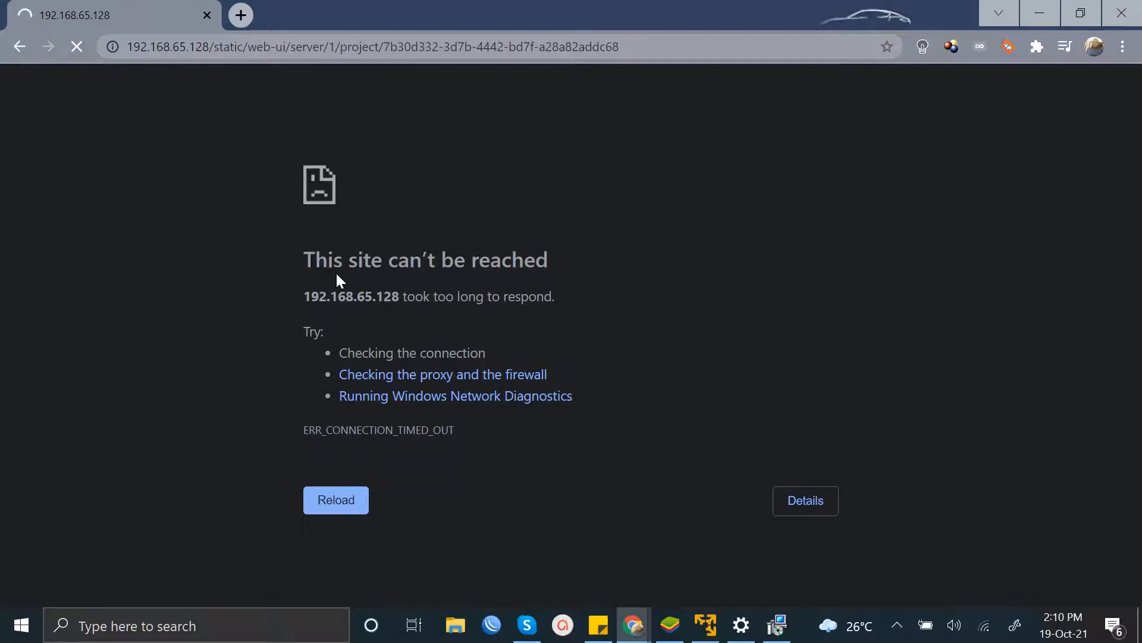
mouse_move(611, 287)
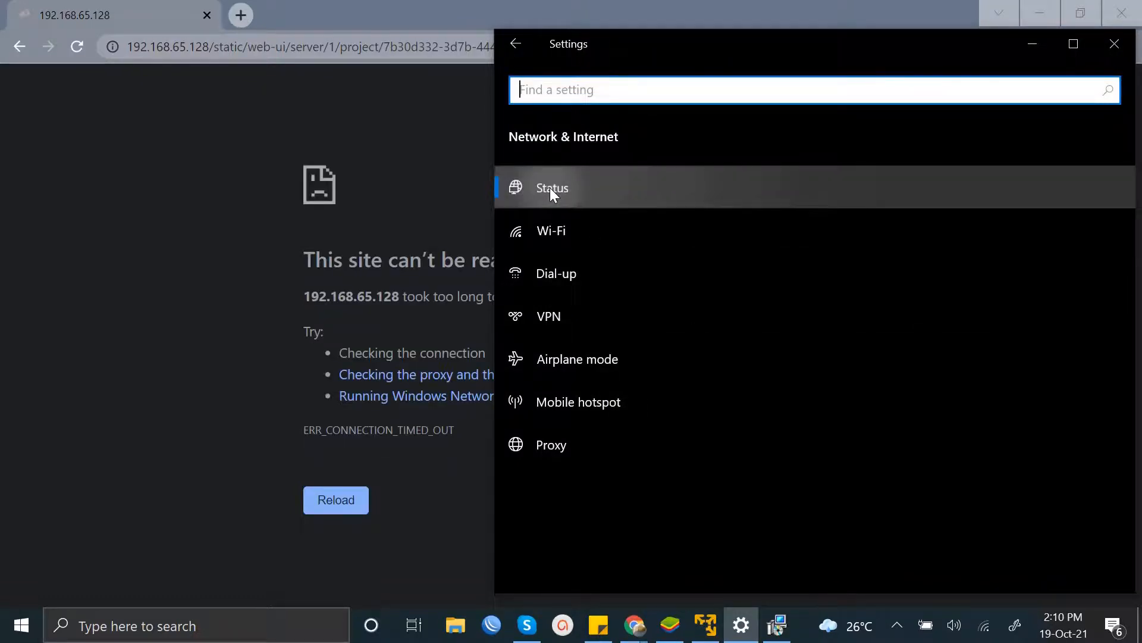
- Show the network Status page and bring Advanced network settings into view
click(551, 186)
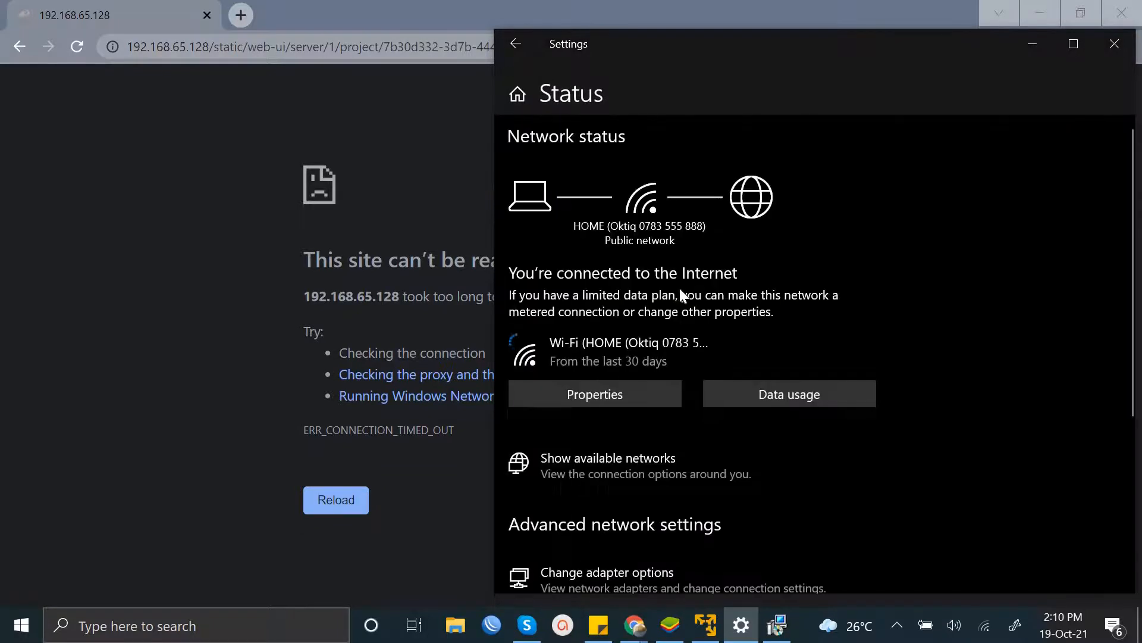
mouse_move(1063, 225)
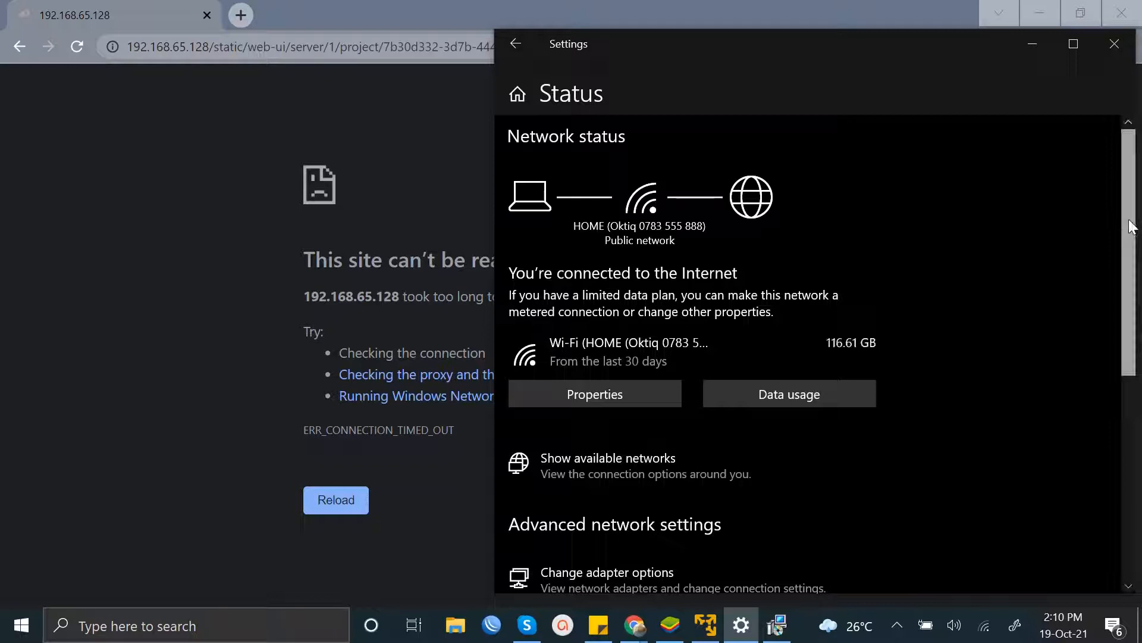
scroll(down, 3)
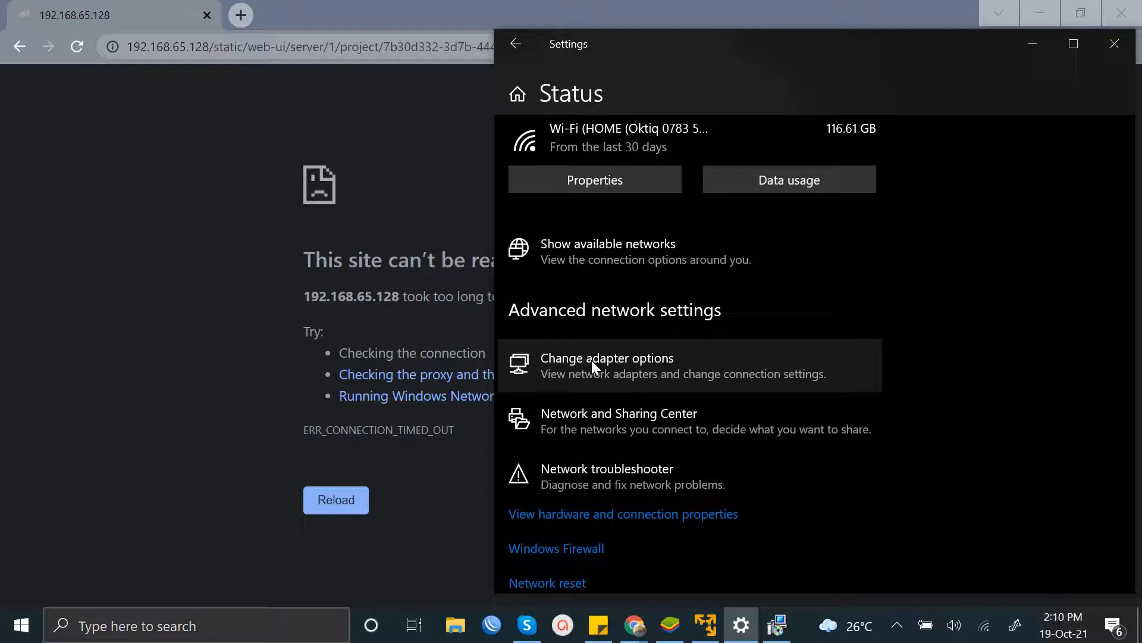
mouse_move(573, 364)
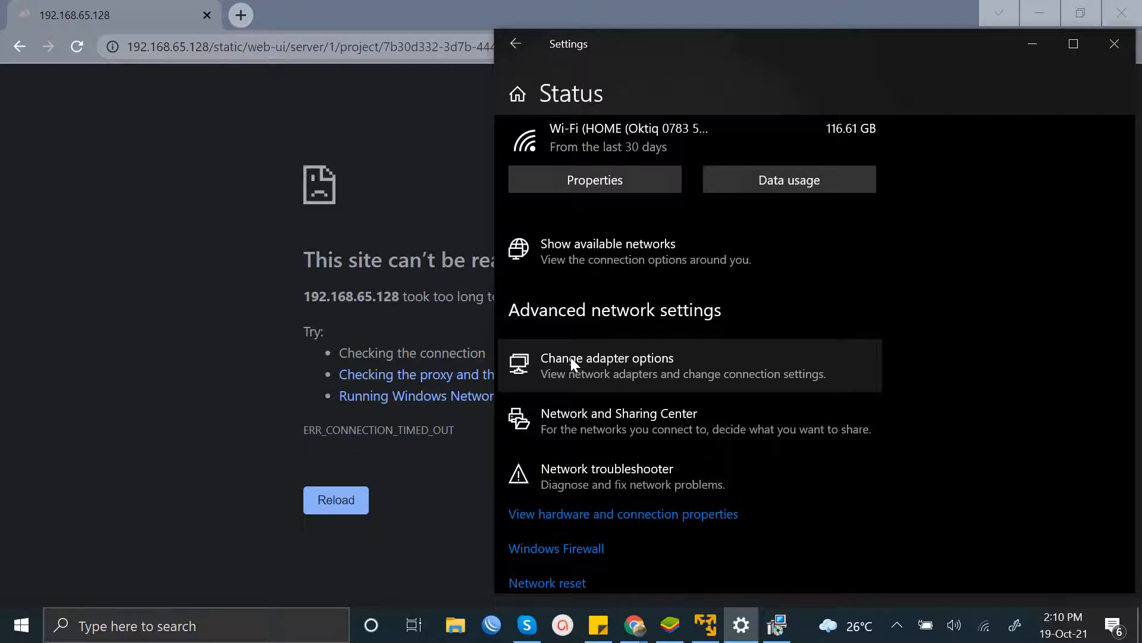
mouse_move(597, 384)
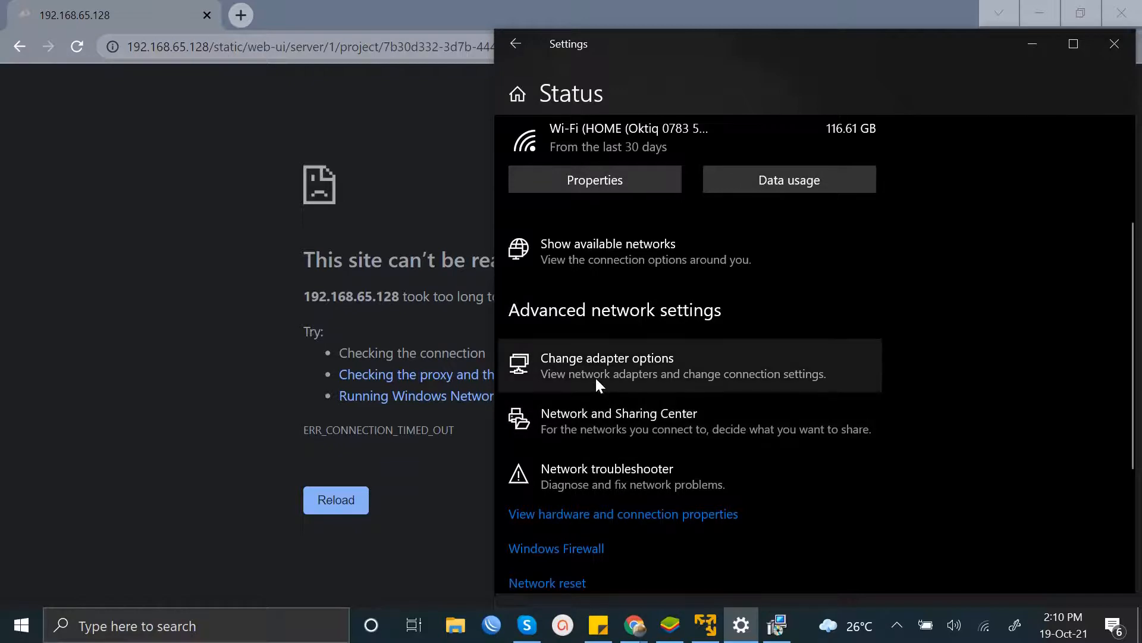
- Bring up the Network Connections adapter list and the VMnet8 adapter's options
click(607, 358)
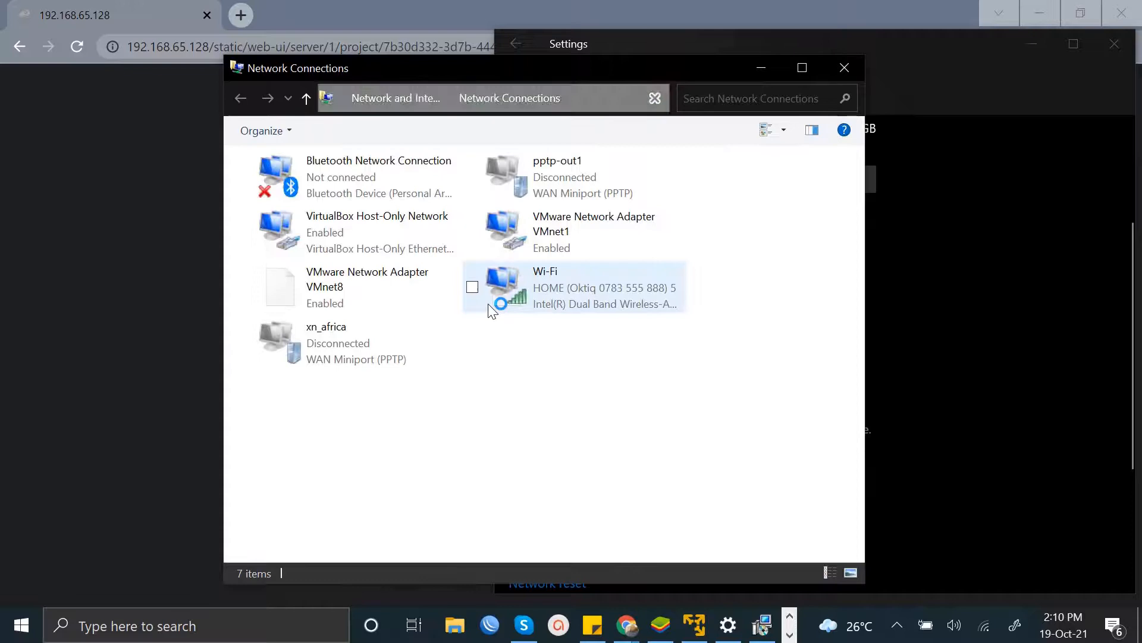
mouse_move(498, 302)
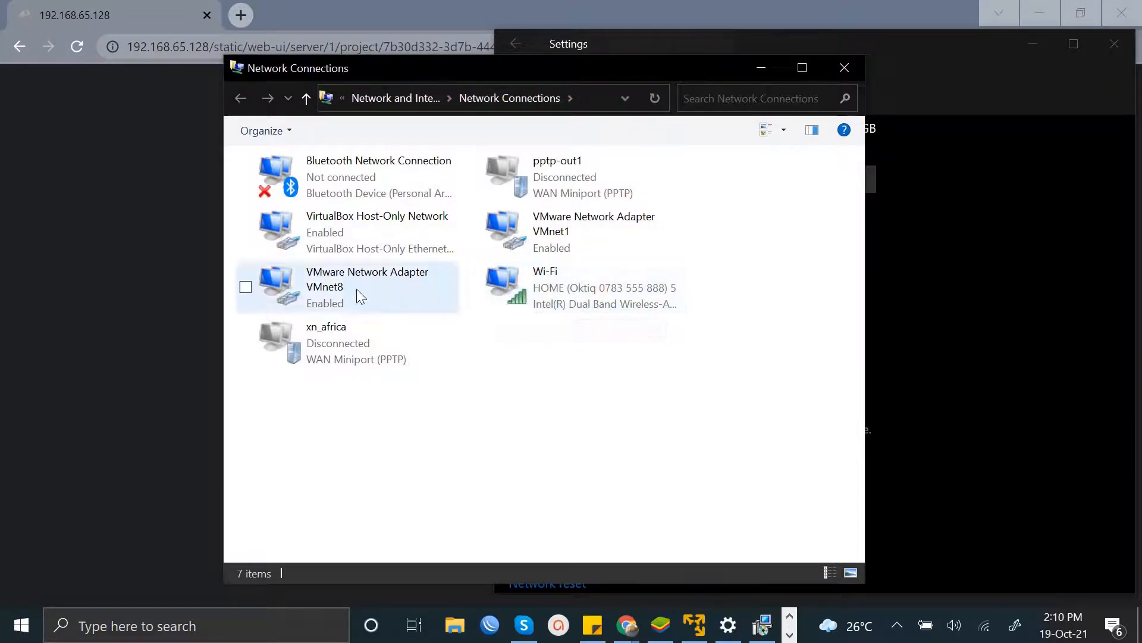
mouse_move(384, 286)
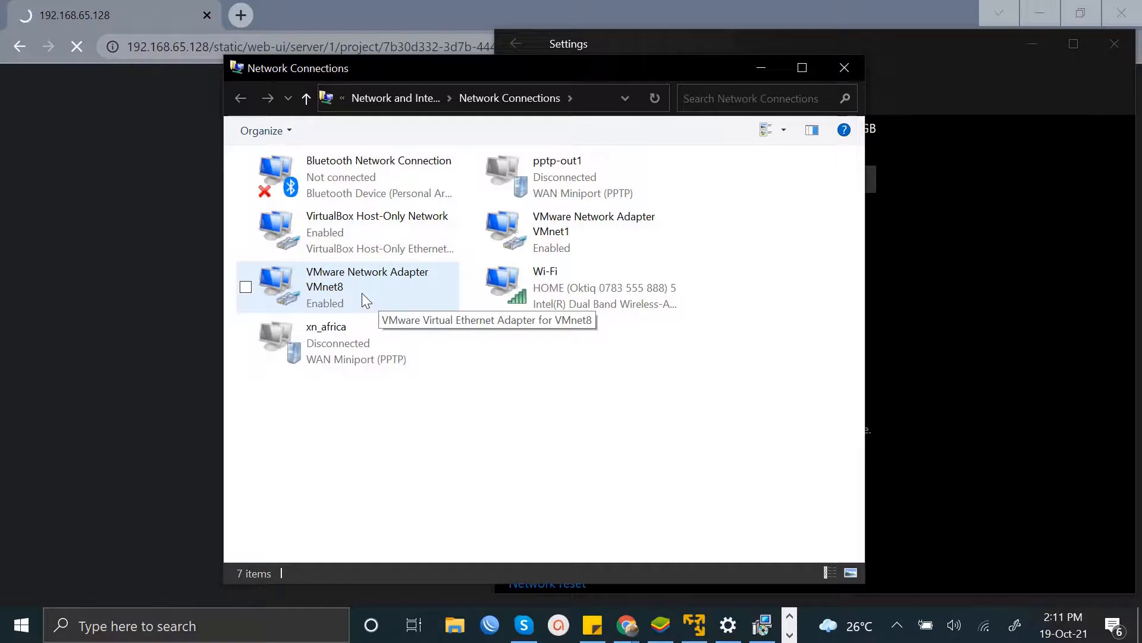
right_click(368, 279)
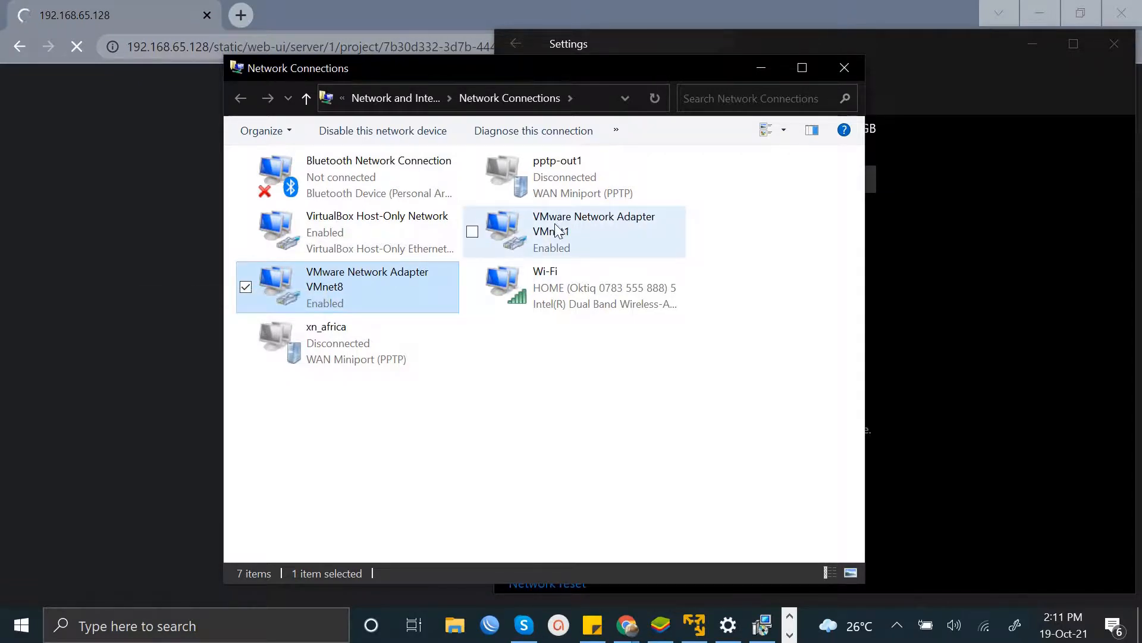
- Disable then re-enable VMware adapter VMnet1, then bring up VMnet8's options
right_click(576, 232)
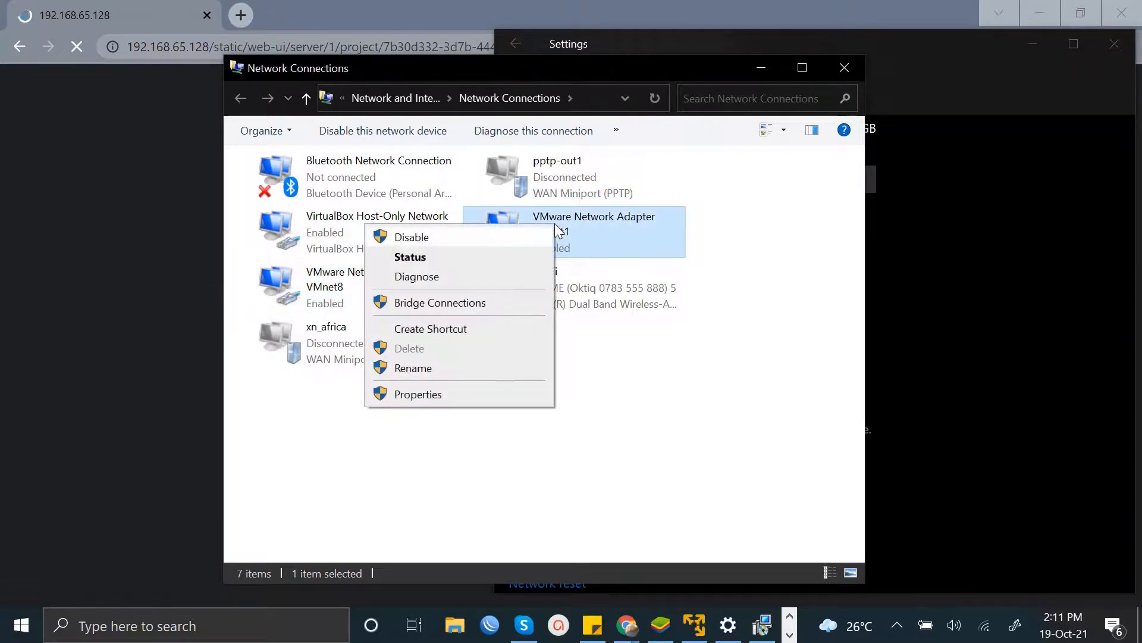
click(433, 243)
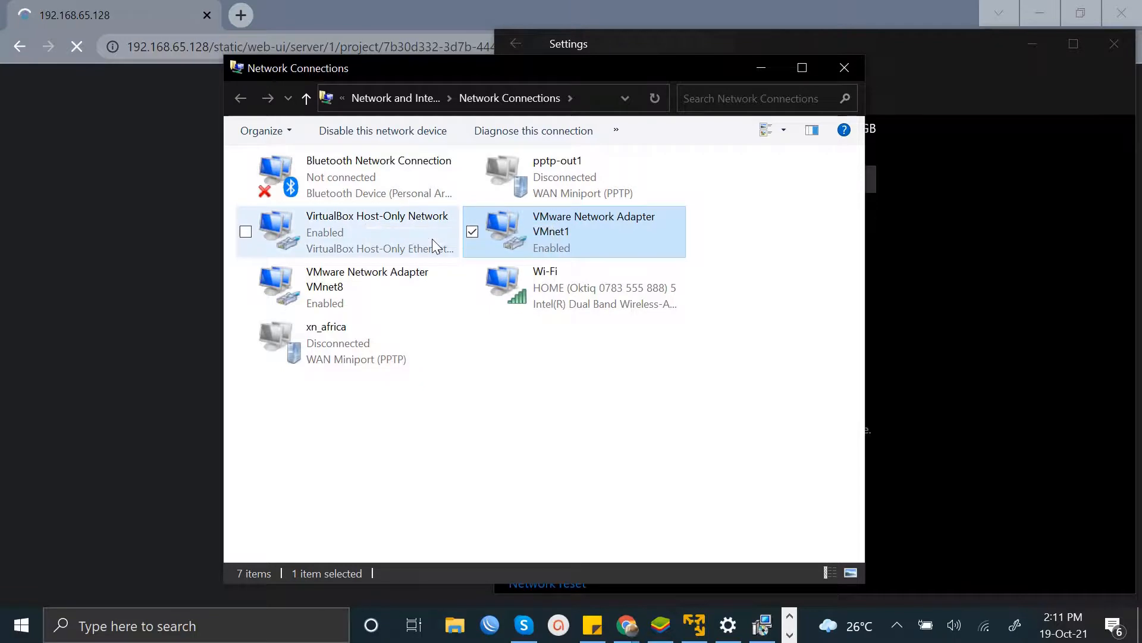
mouse_move(553, 232)
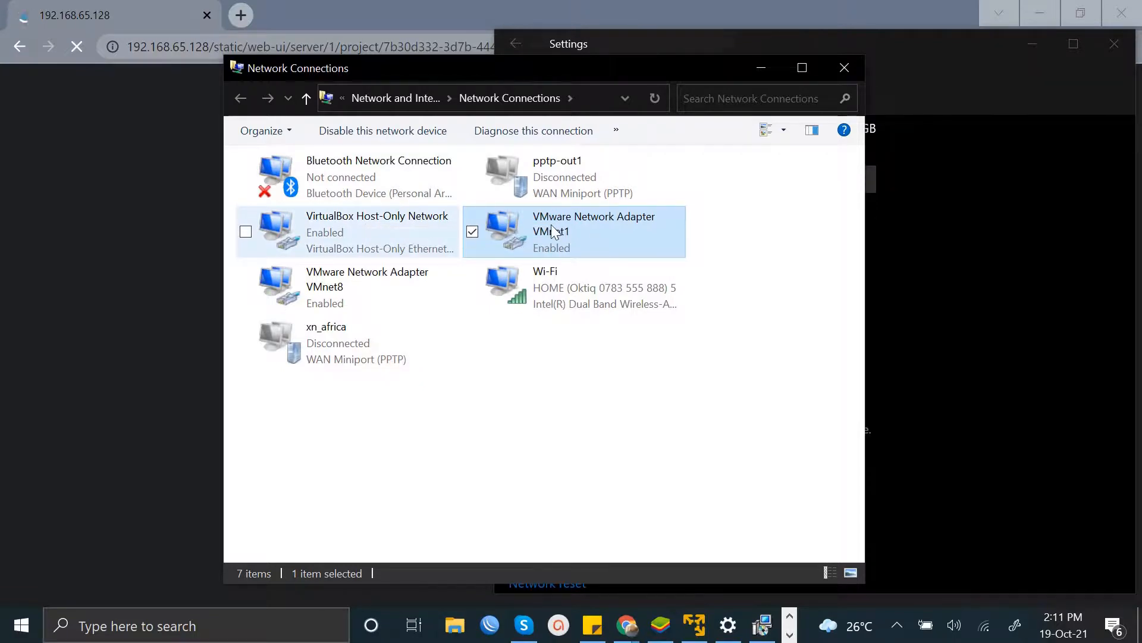
right_click(573, 230)
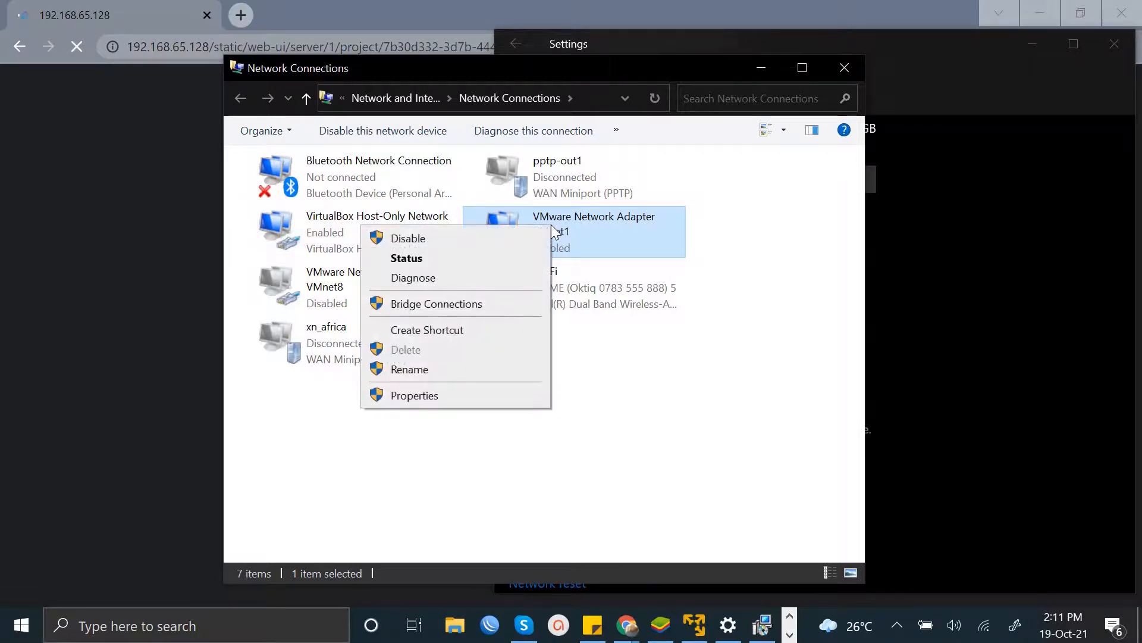
mouse_move(494, 249)
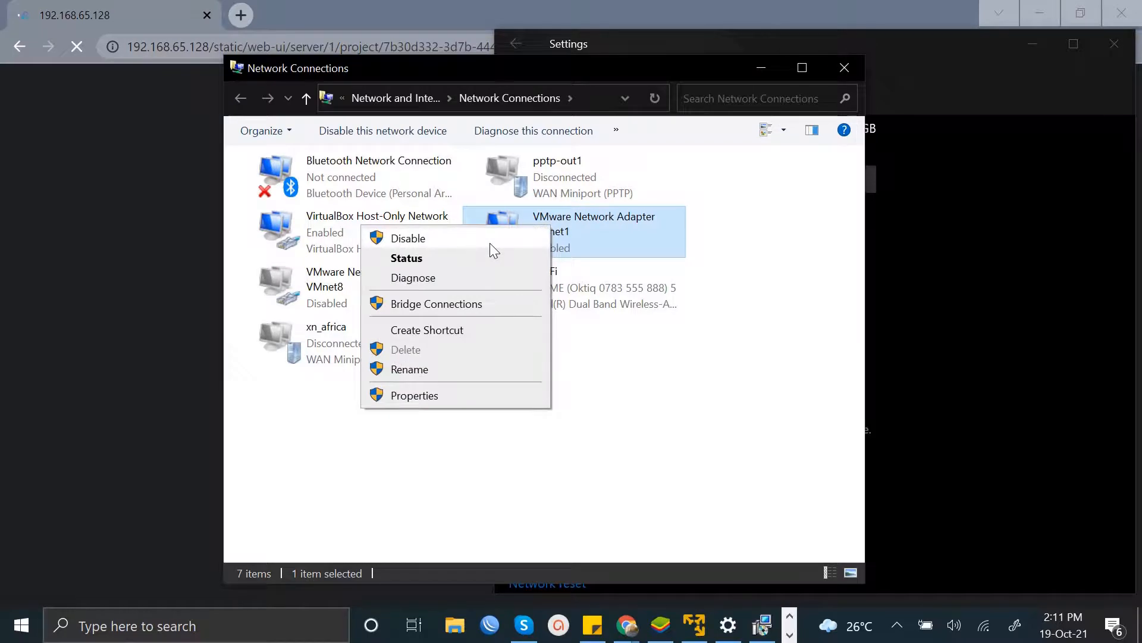
click(408, 238)
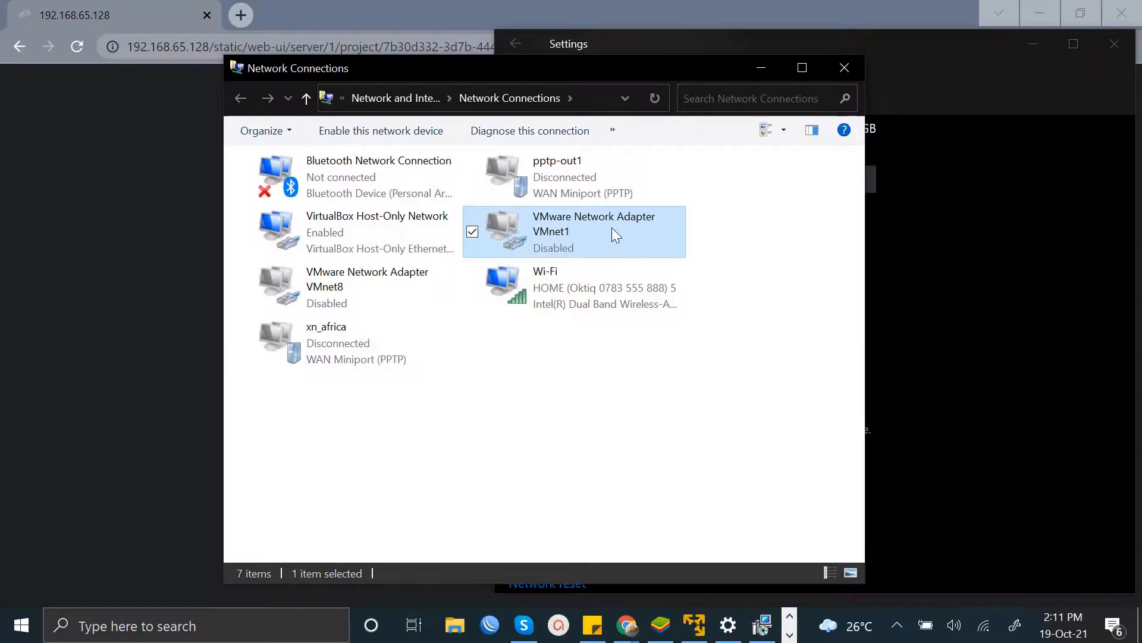
right_click(594, 231)
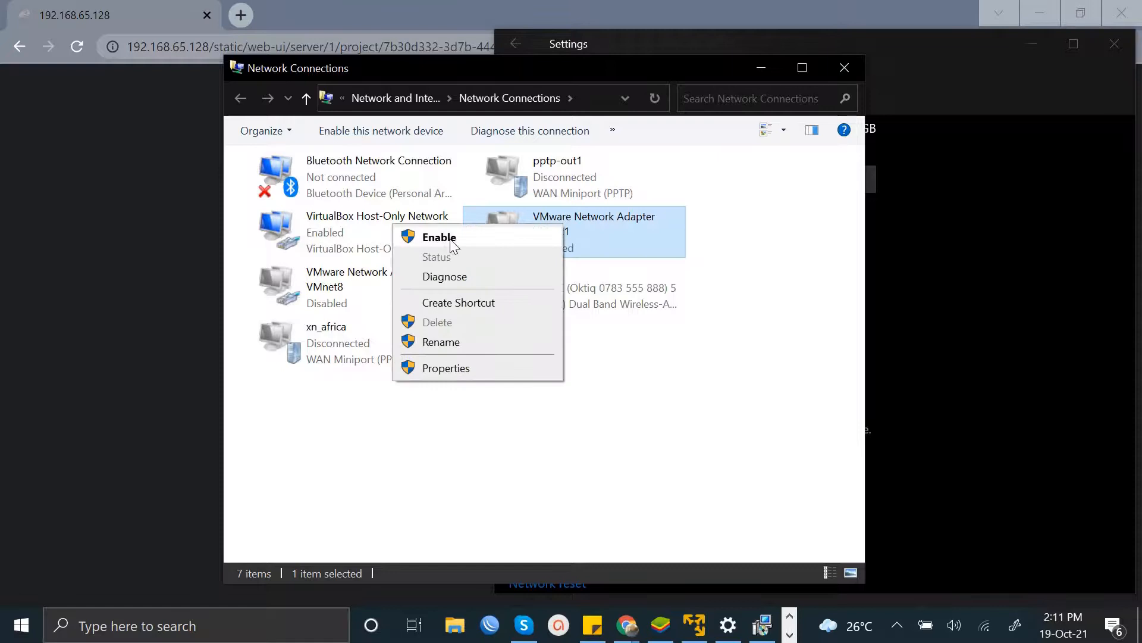
click(438, 237)
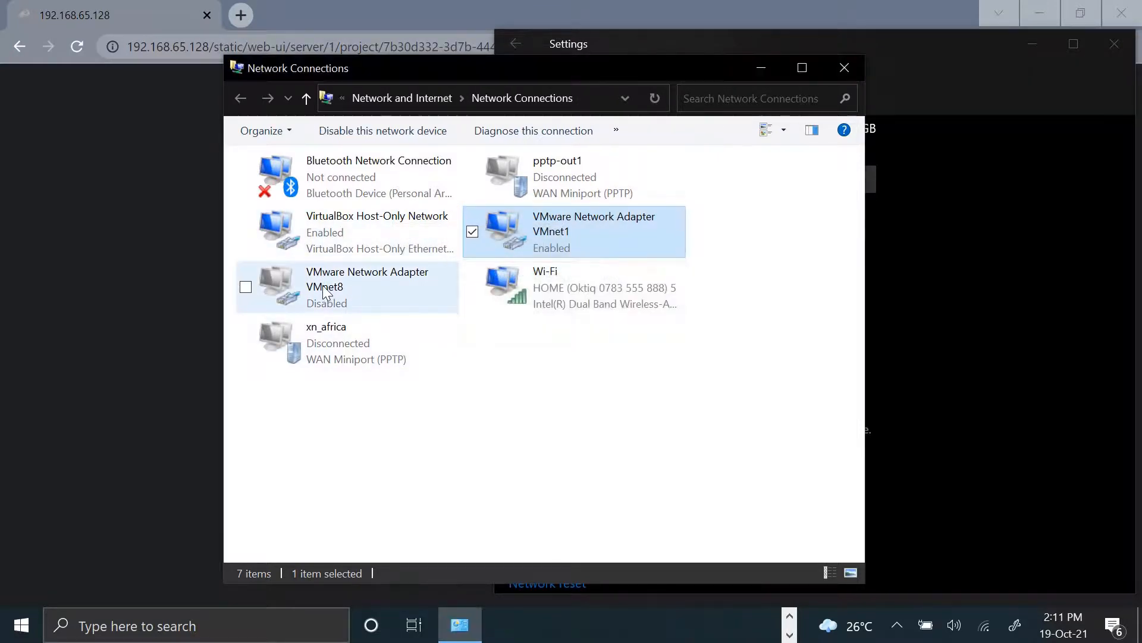
right_click(328, 287)
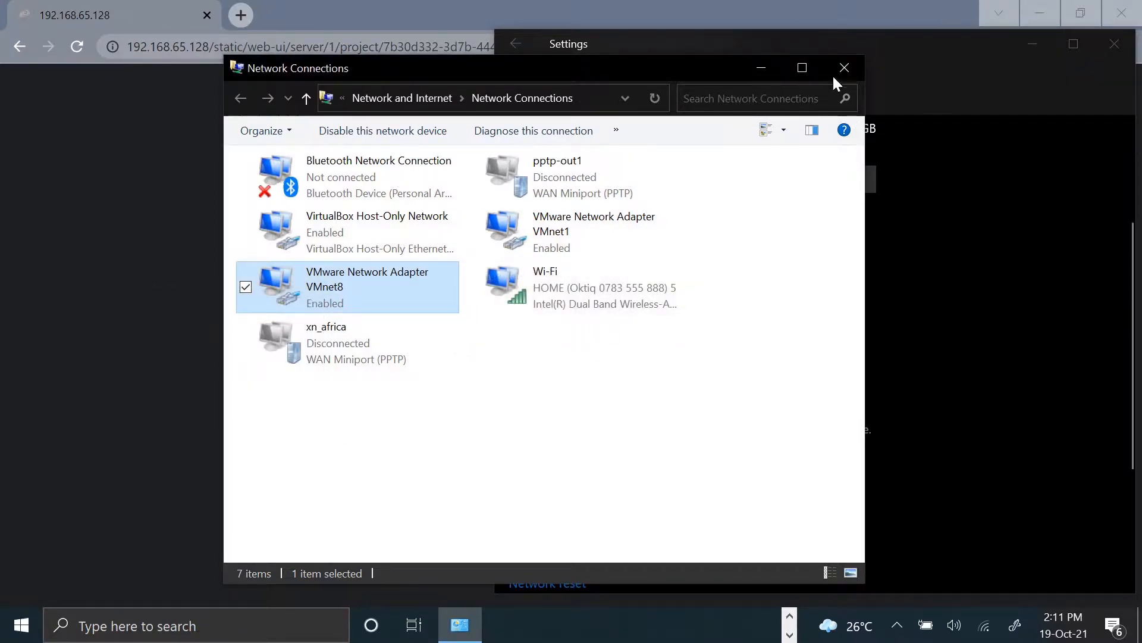
- Close Network Connections so the GNS3 Project 001 topology loads in Chrome
click(845, 67)
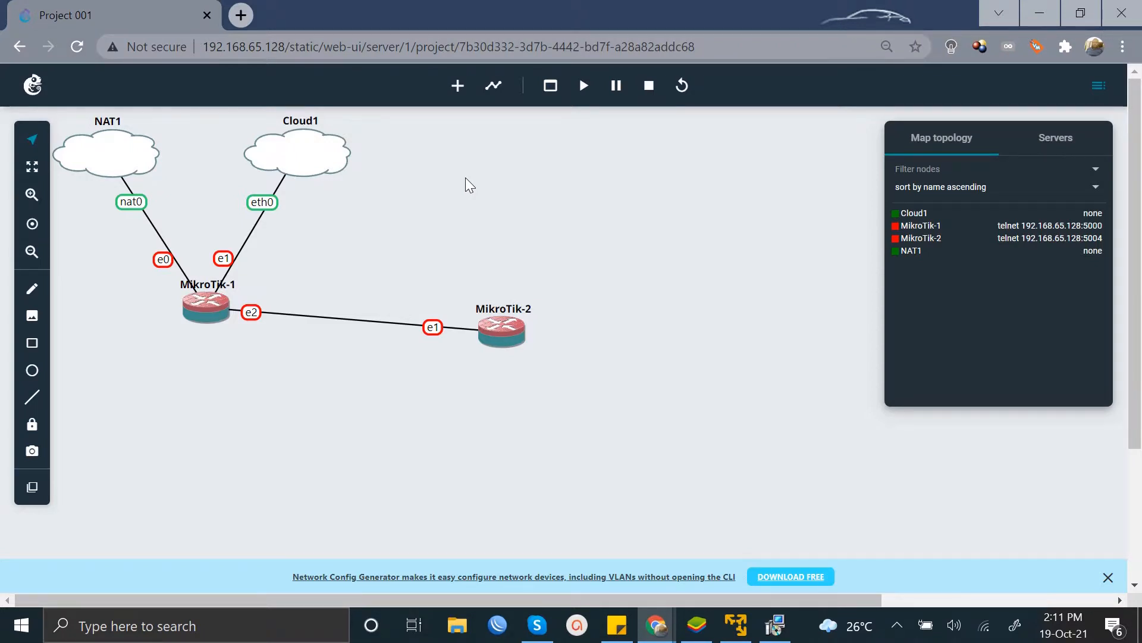
mouse_move(569, 223)
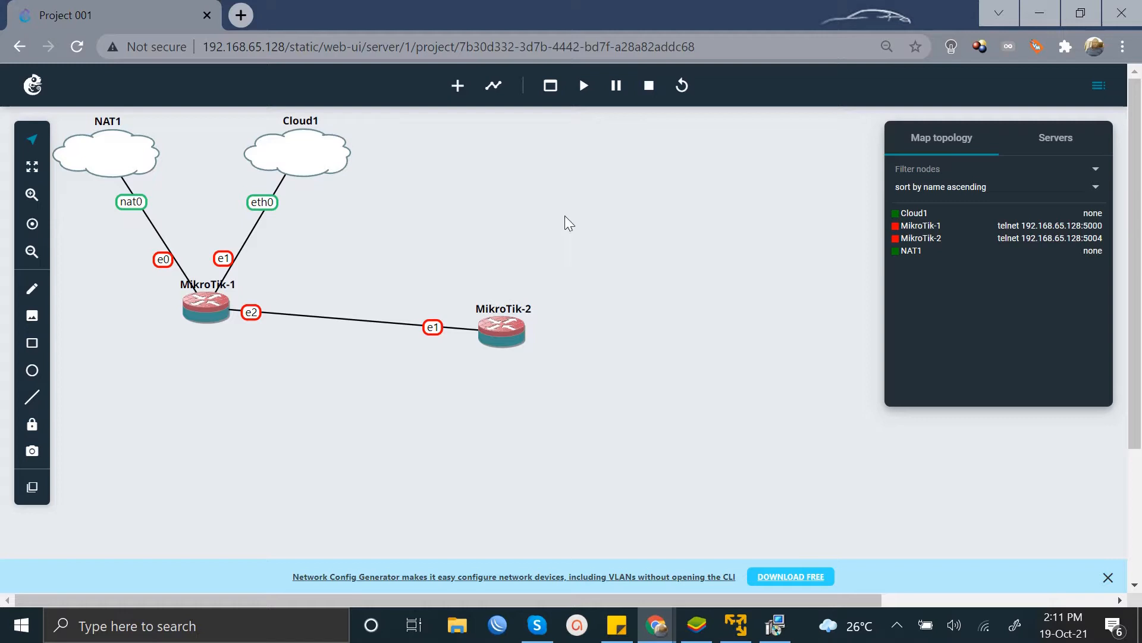
mouse_move(700, 356)
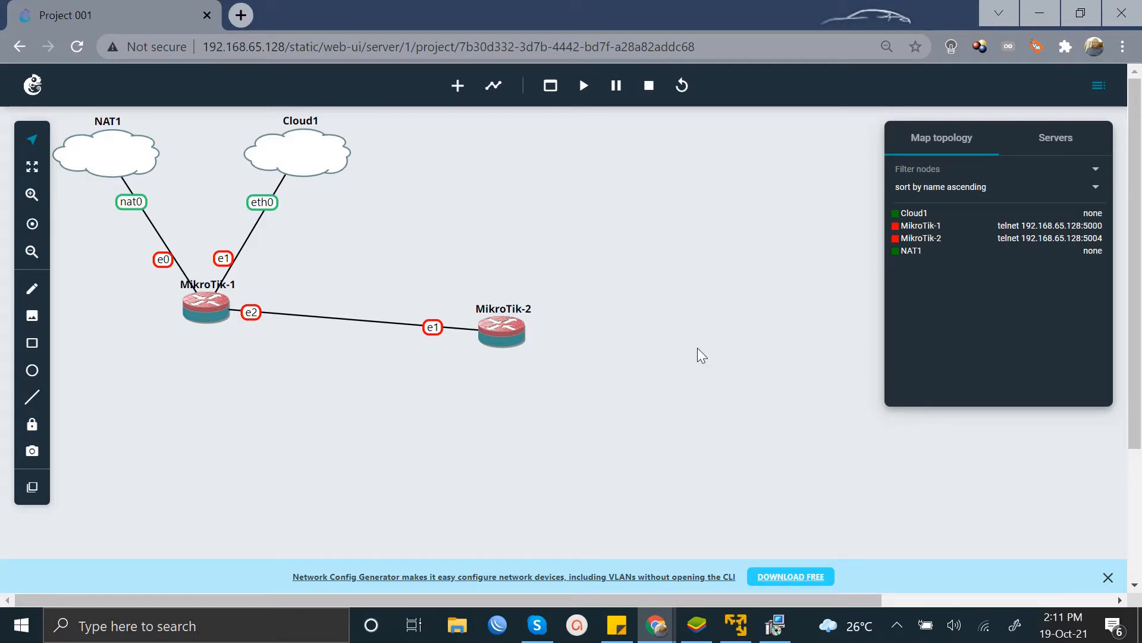